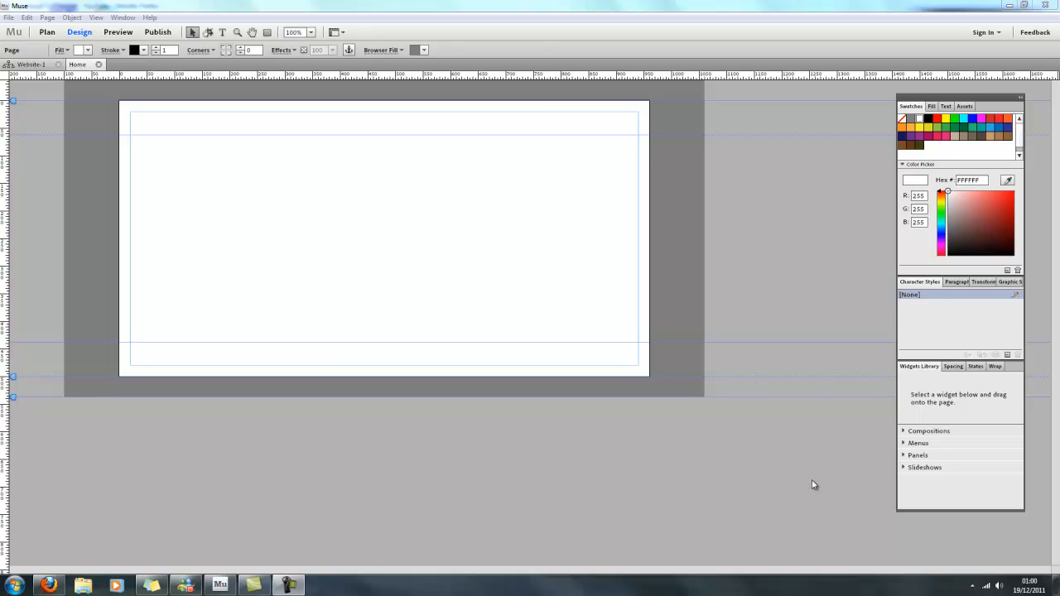
pyautogui.moveTo(764, 460)
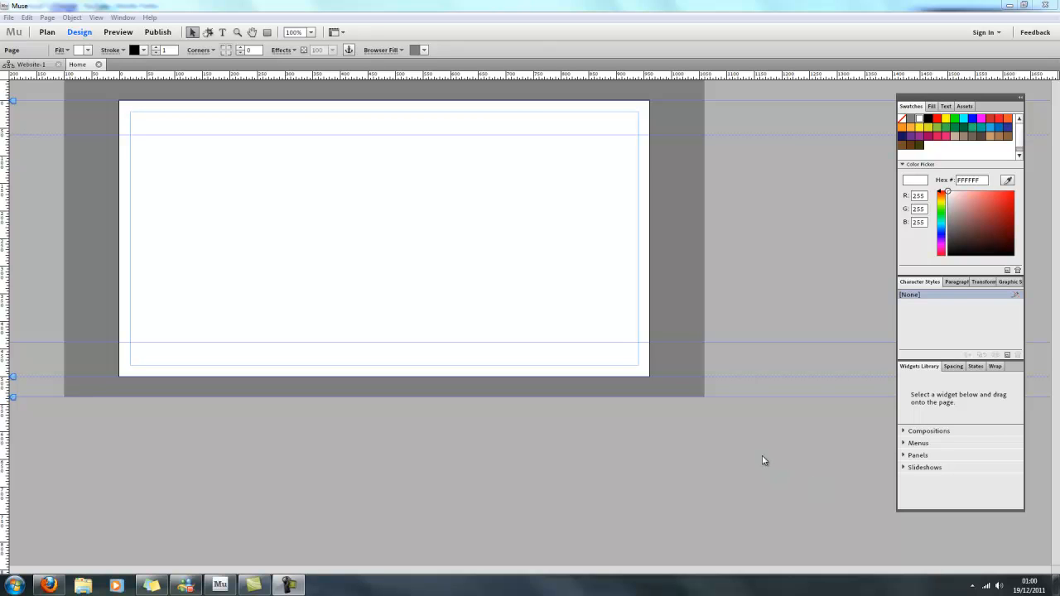
pyautogui.moveTo(760, 464)
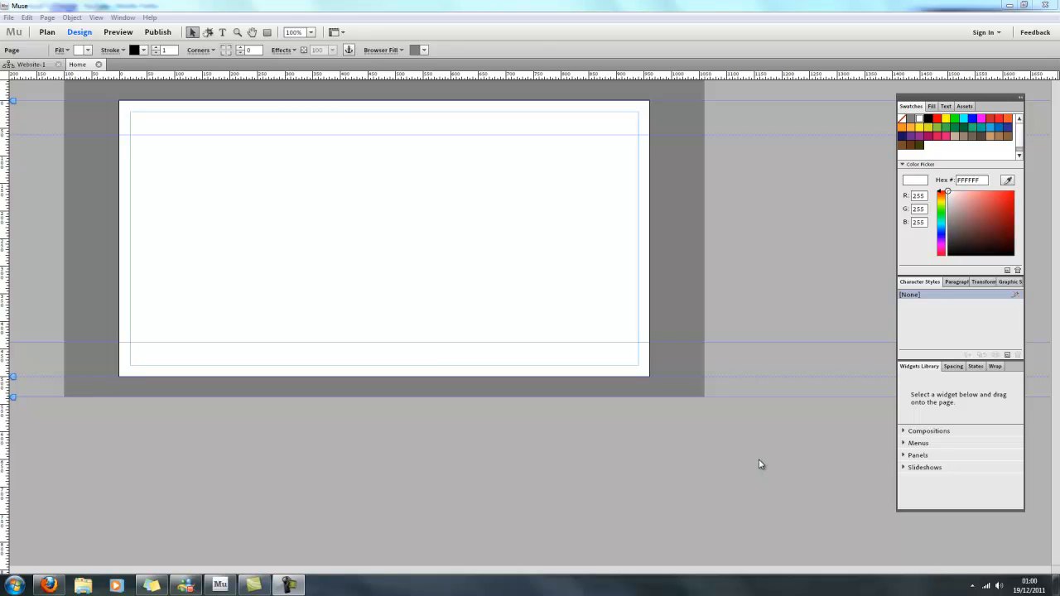
pyautogui.moveTo(622, 414)
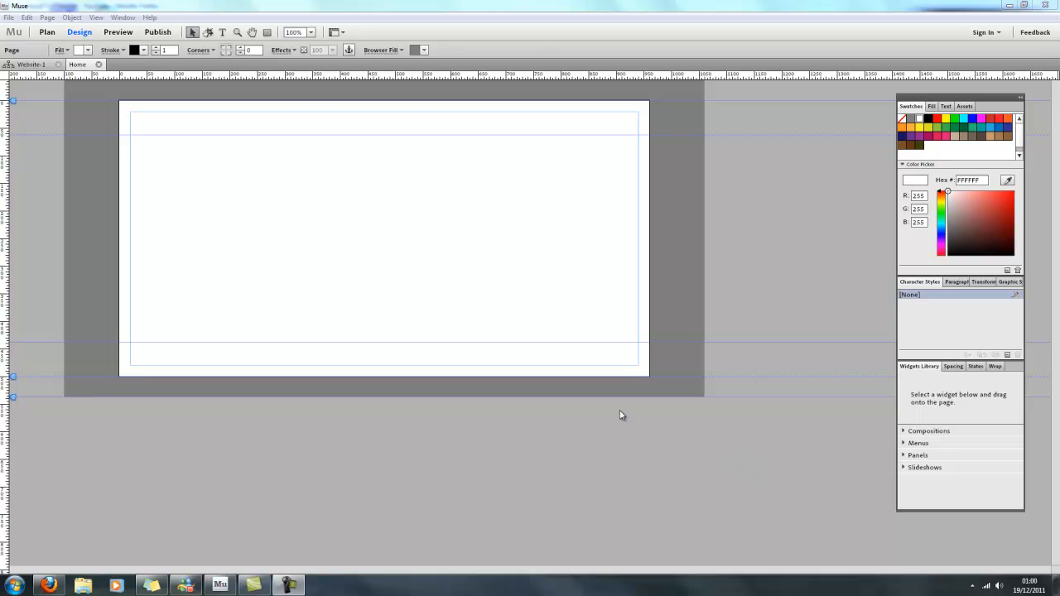
pyautogui.moveTo(604, 409)
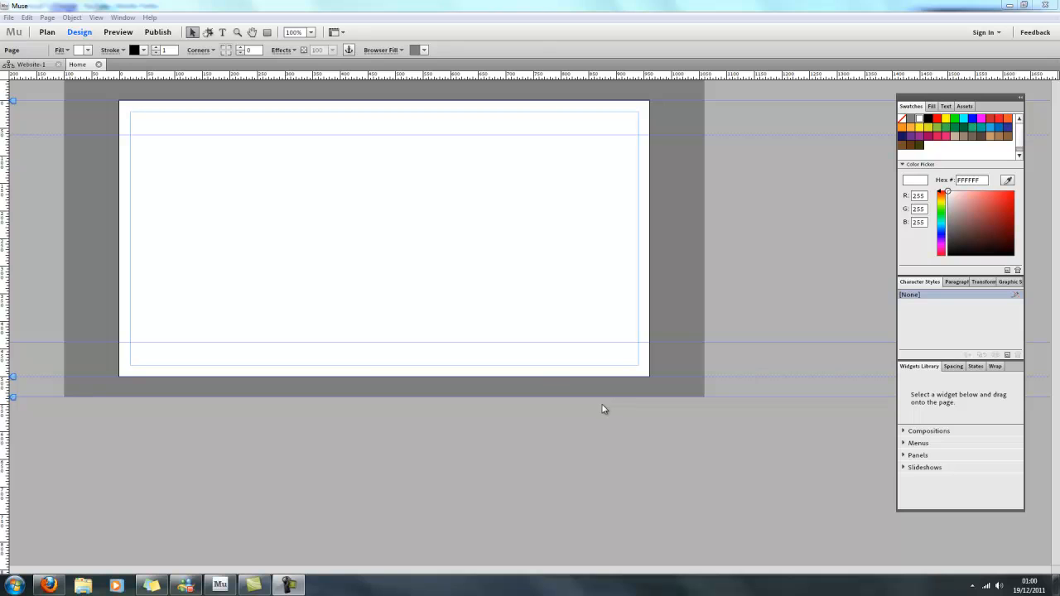
pyautogui.moveTo(154, 222)
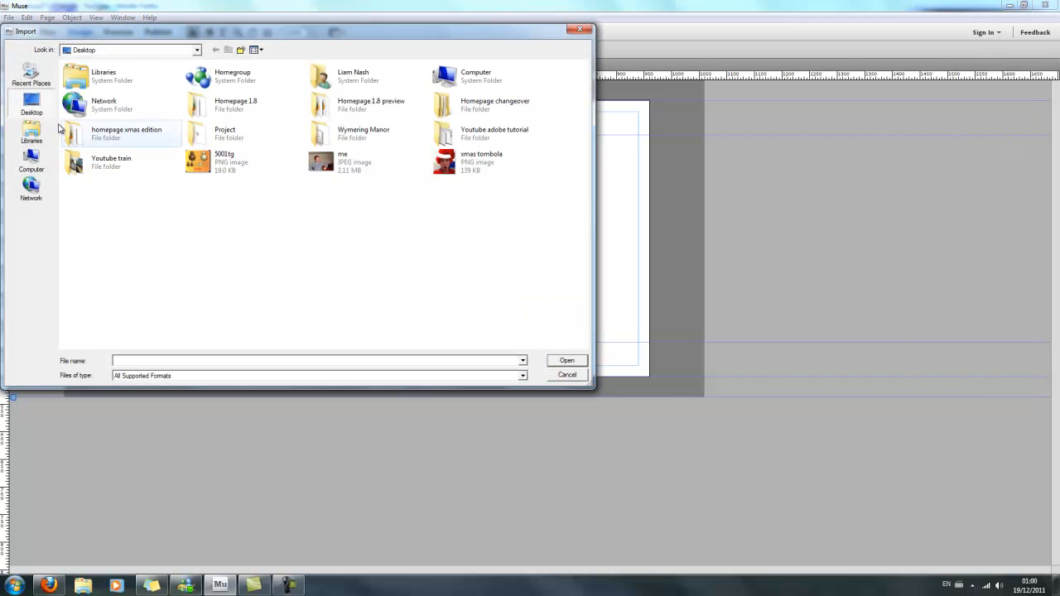
# Step: Place the photo of the smiling man, scale it down and position it at the upper middle of the page
pyautogui.click(365, 163)
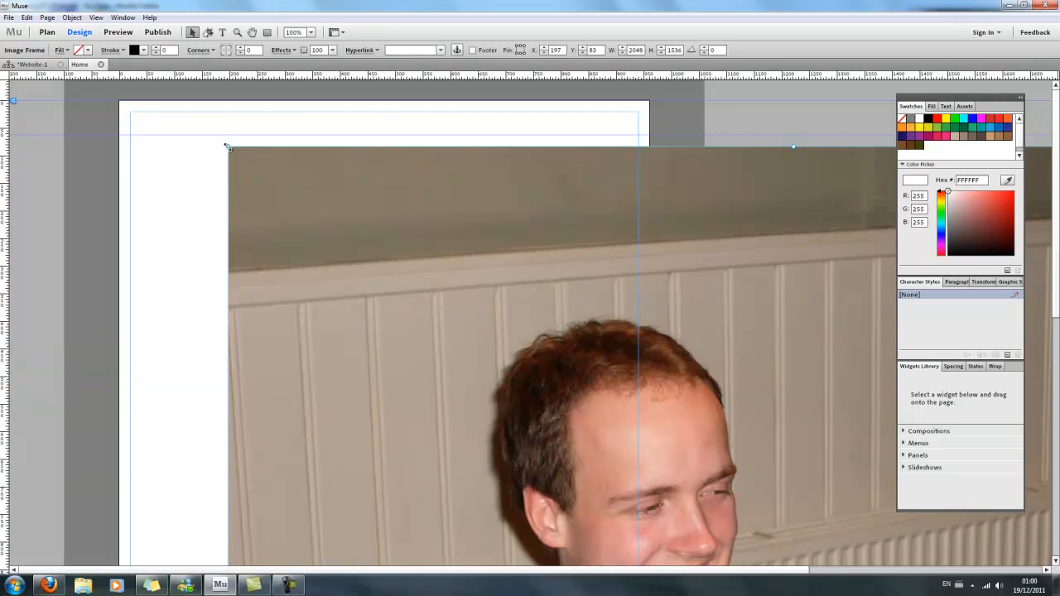
pyautogui.moveTo(456, 238)
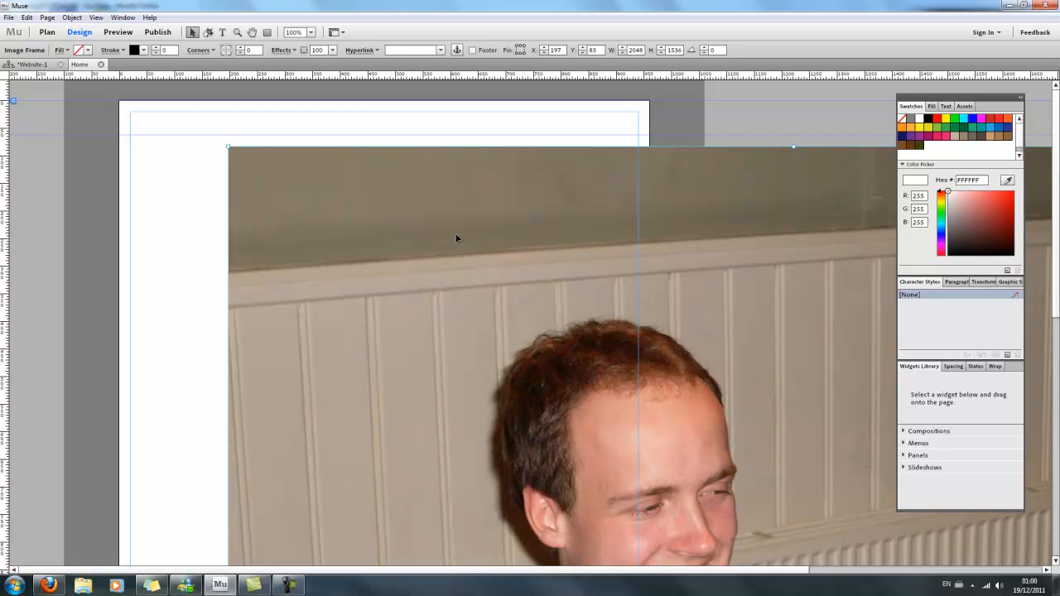
pyautogui.moveTo(229, 150)
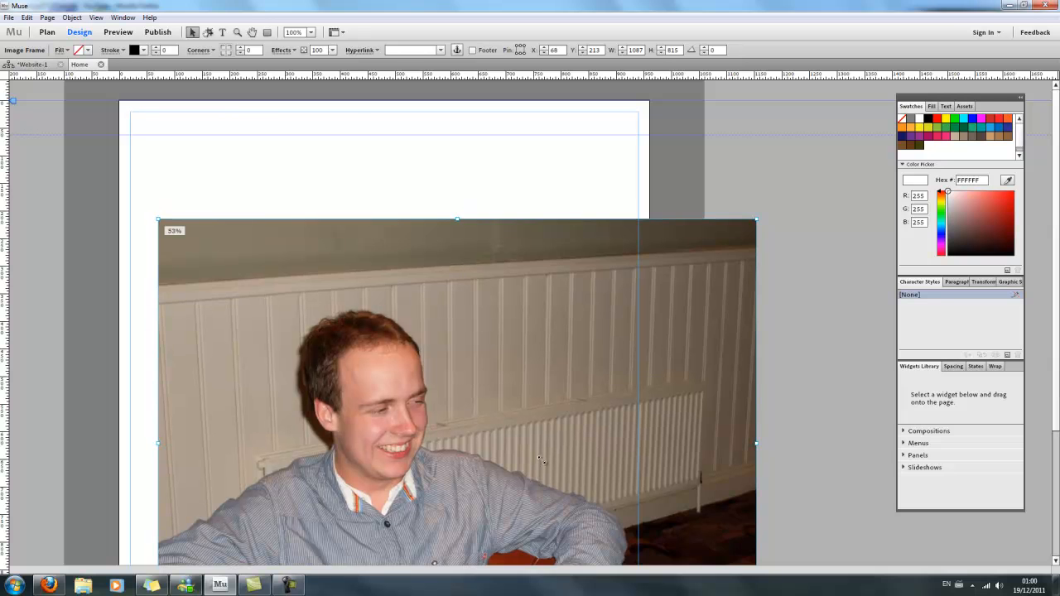
pyautogui.moveTo(753, 444); pyautogui.dragTo(543, 494)
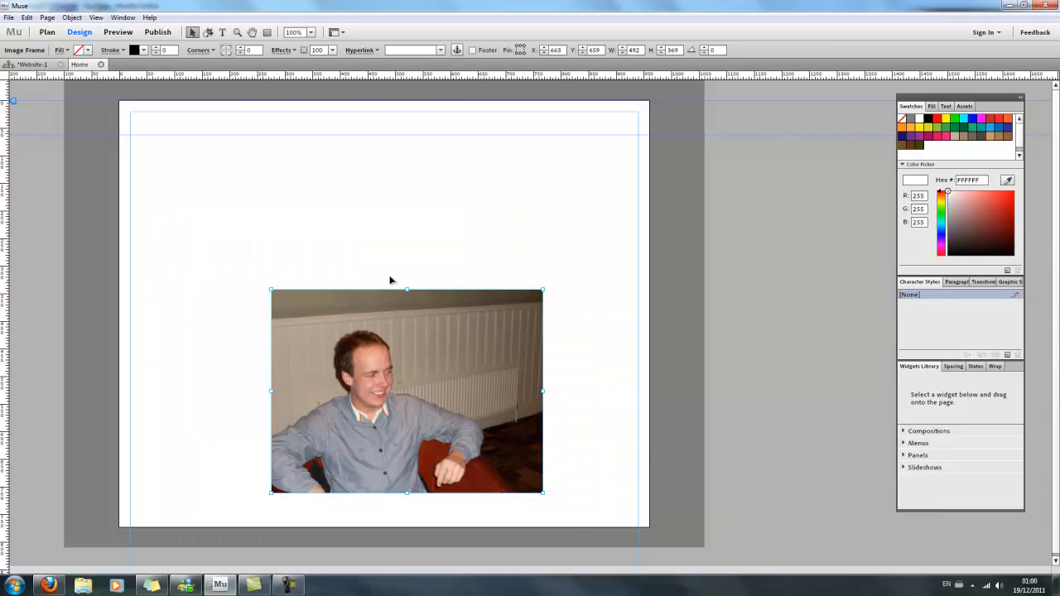
pyautogui.moveTo(406, 391); pyautogui.dragTo(396, 245)
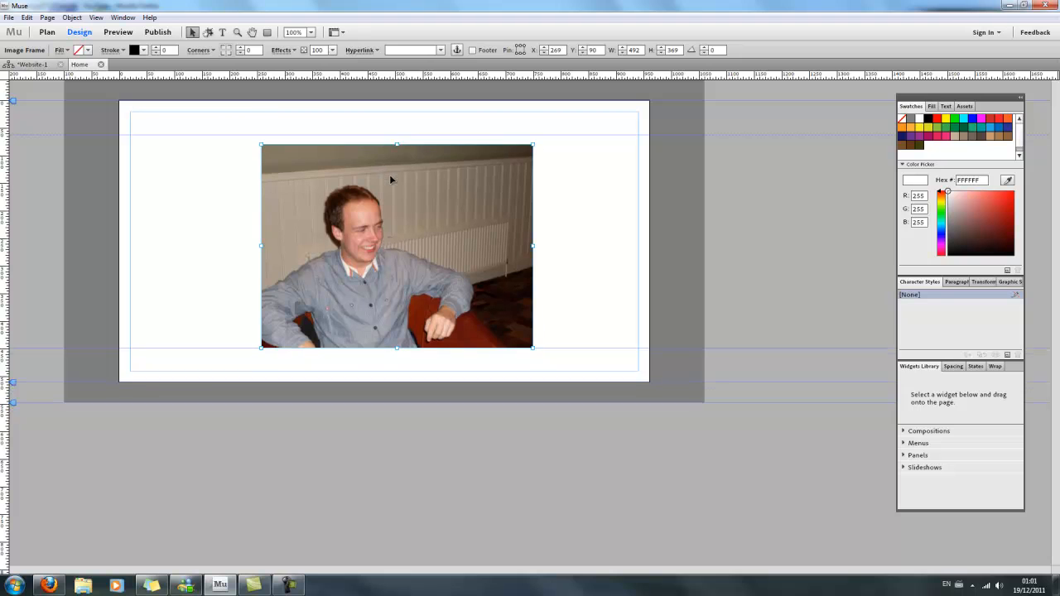
pyautogui.click(517, 208)
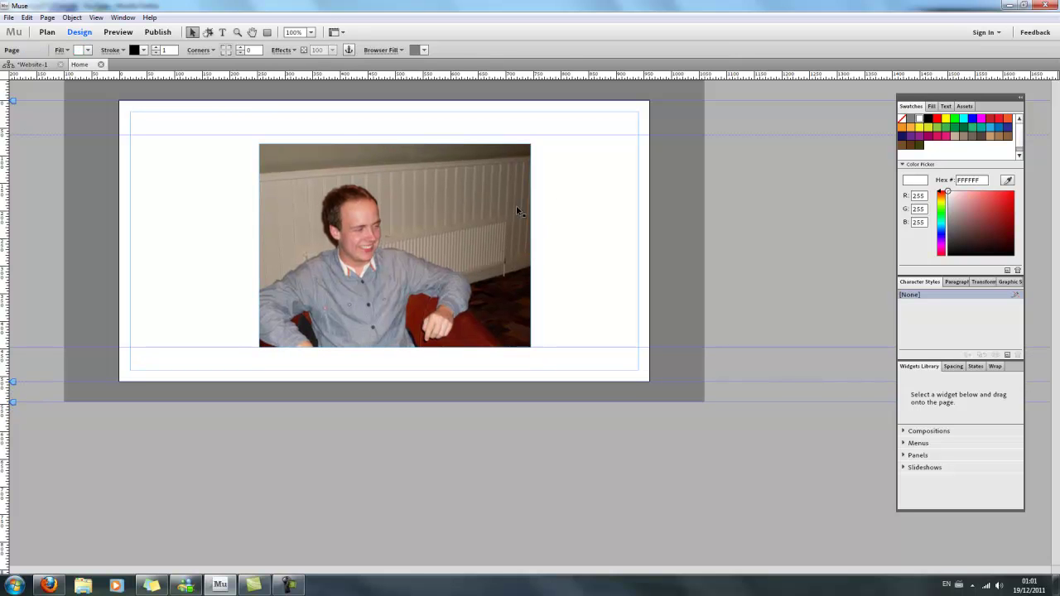
# Step: Give the selected photo a black 12-weight stroke and enable rounding for all corners
pyautogui.click(394, 245)
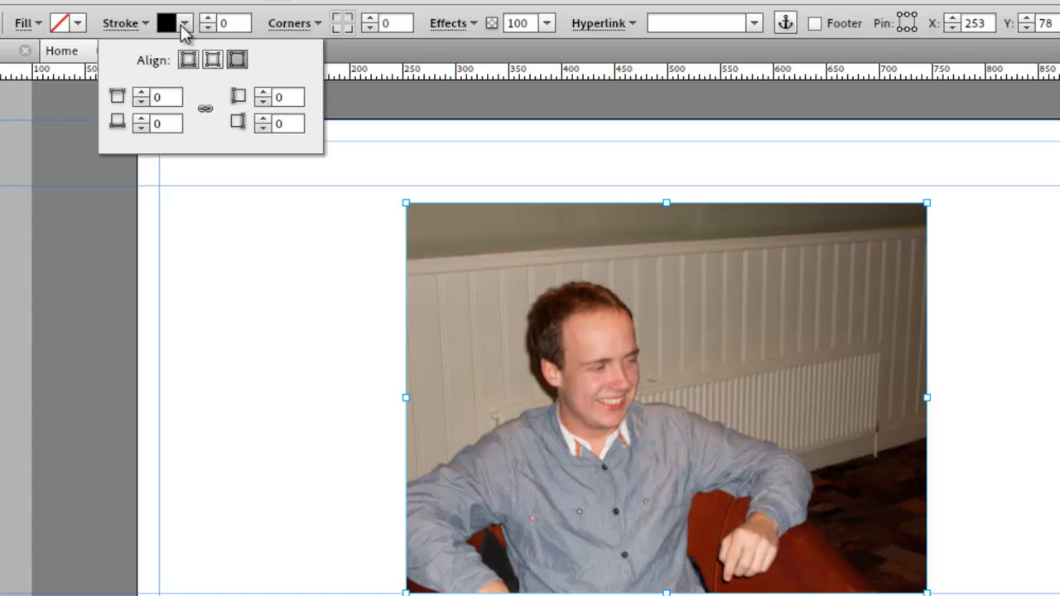
pyautogui.click(212, 23)
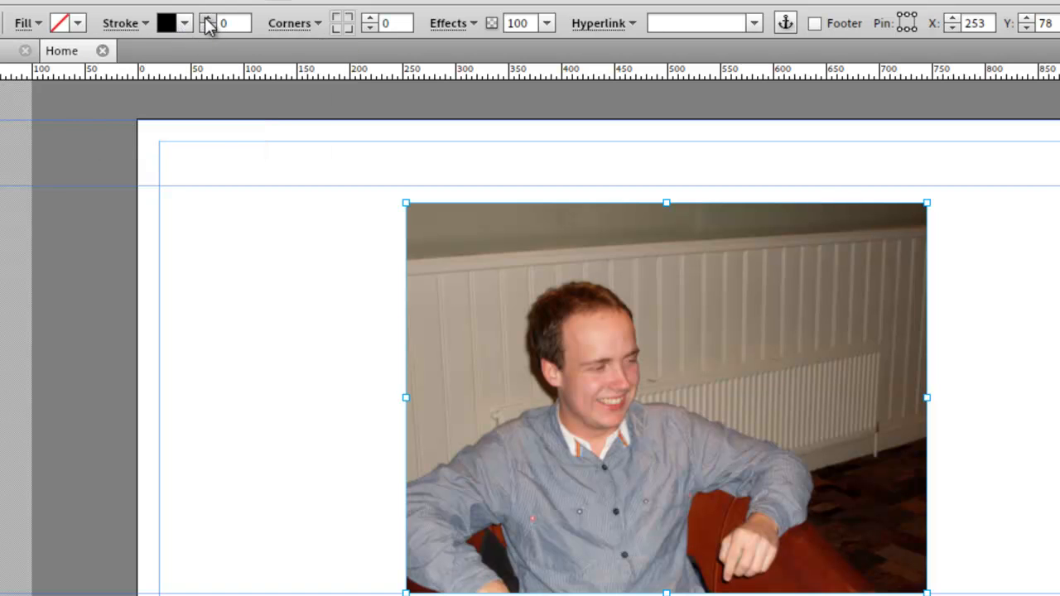
pyautogui.click(210, 17)
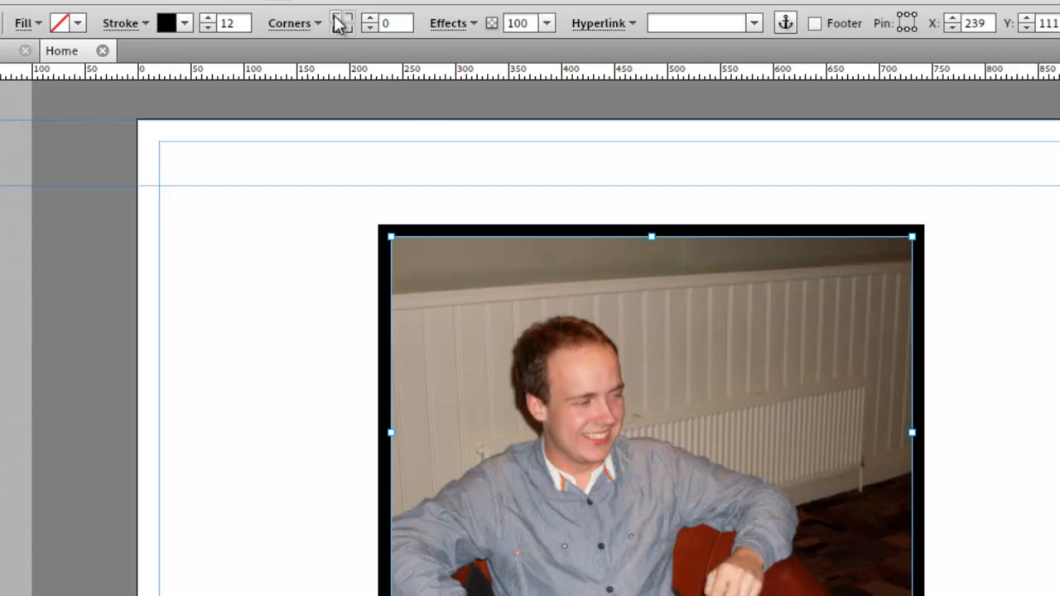
pyautogui.moveTo(340, 23)
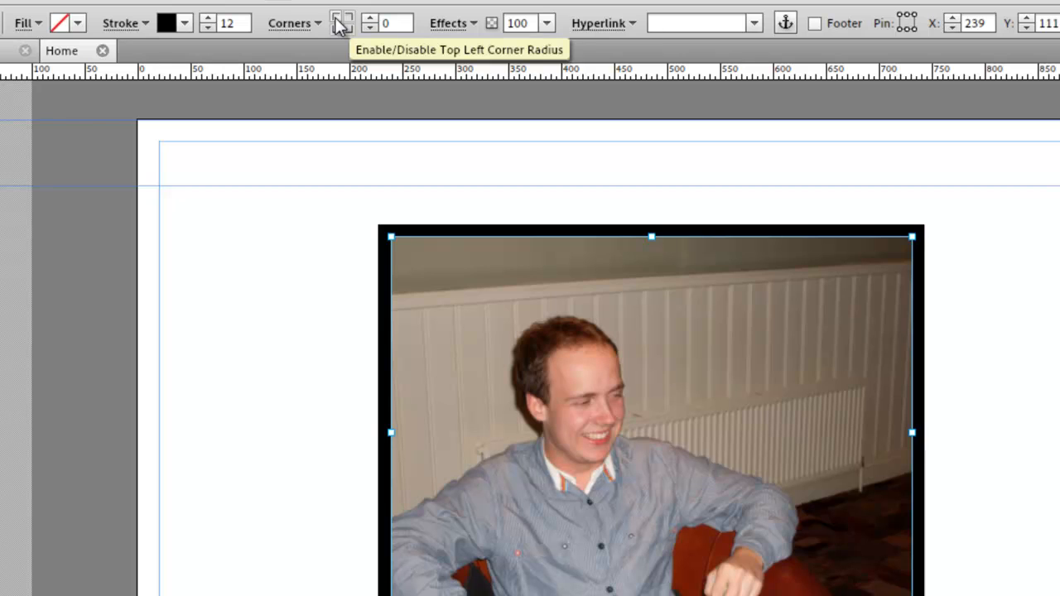
pyautogui.moveTo(340, 25)
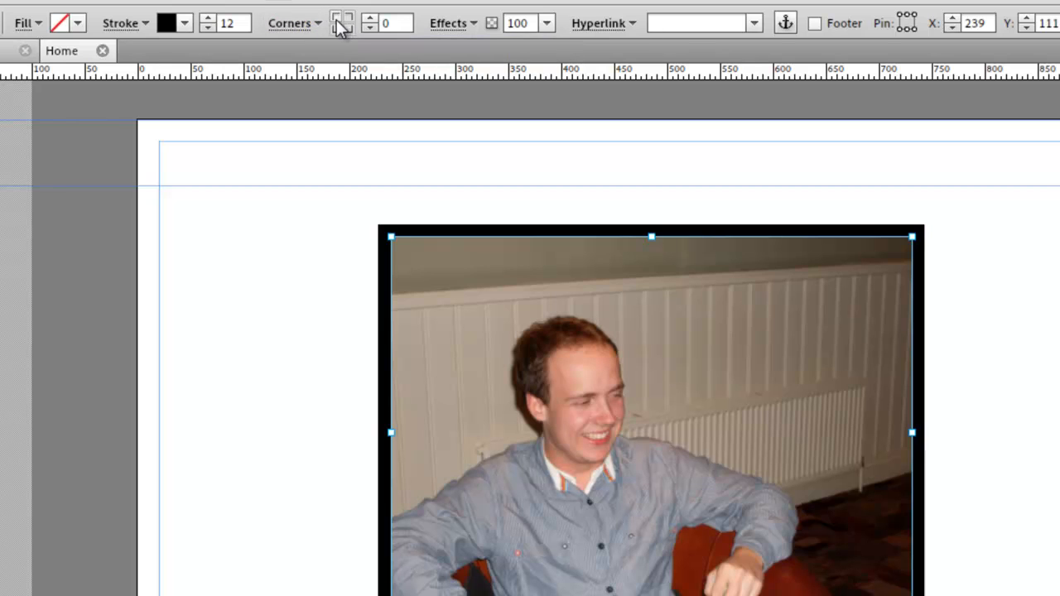
pyautogui.click(369, 16)
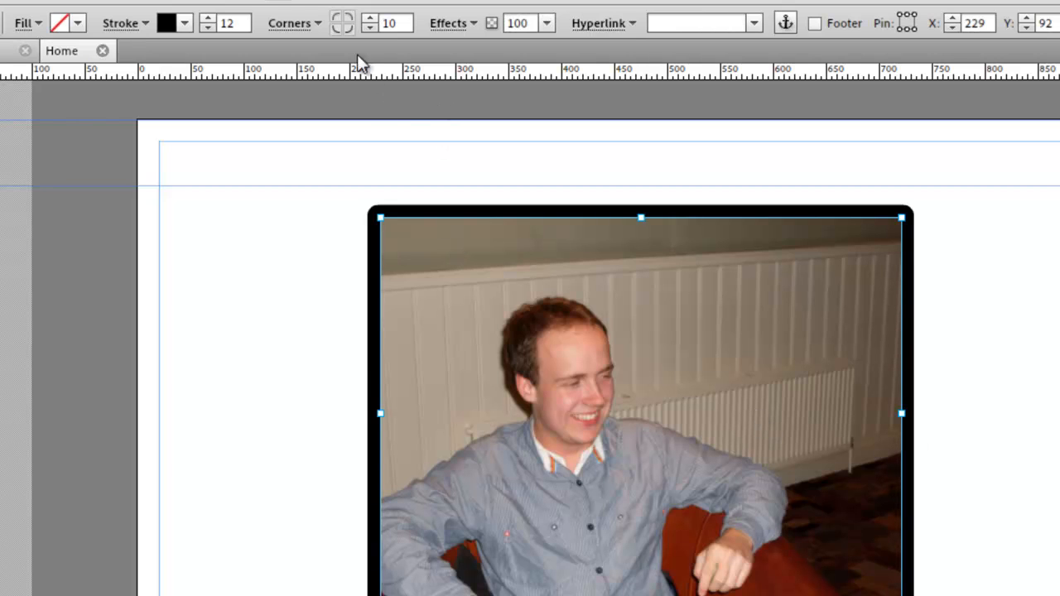
# Step: Review the stroke join options so the border corners use a Round Join
pyautogui.click(290, 23)
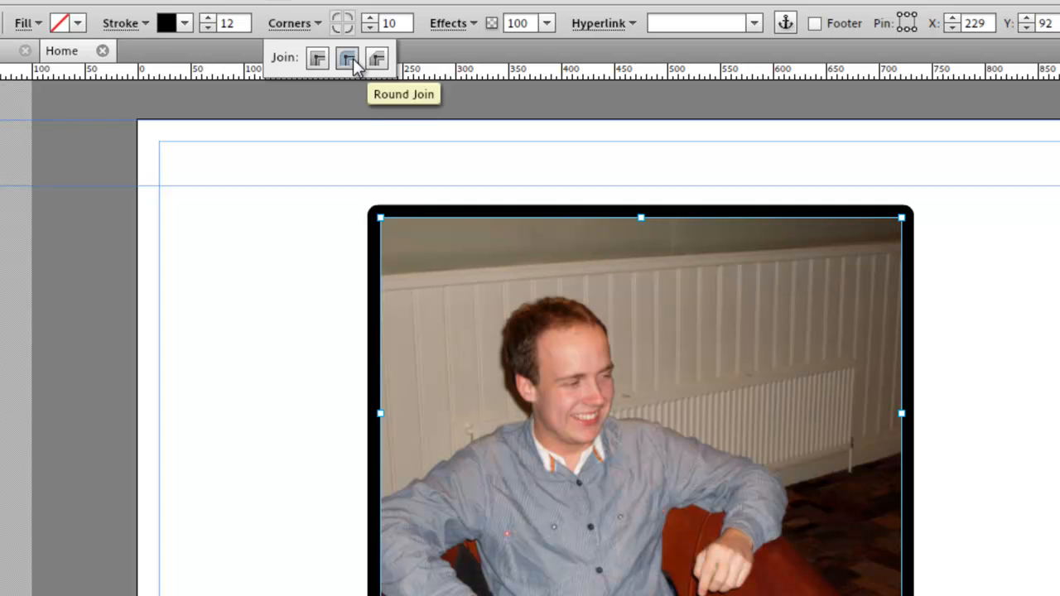
pyautogui.moveTo(318, 74)
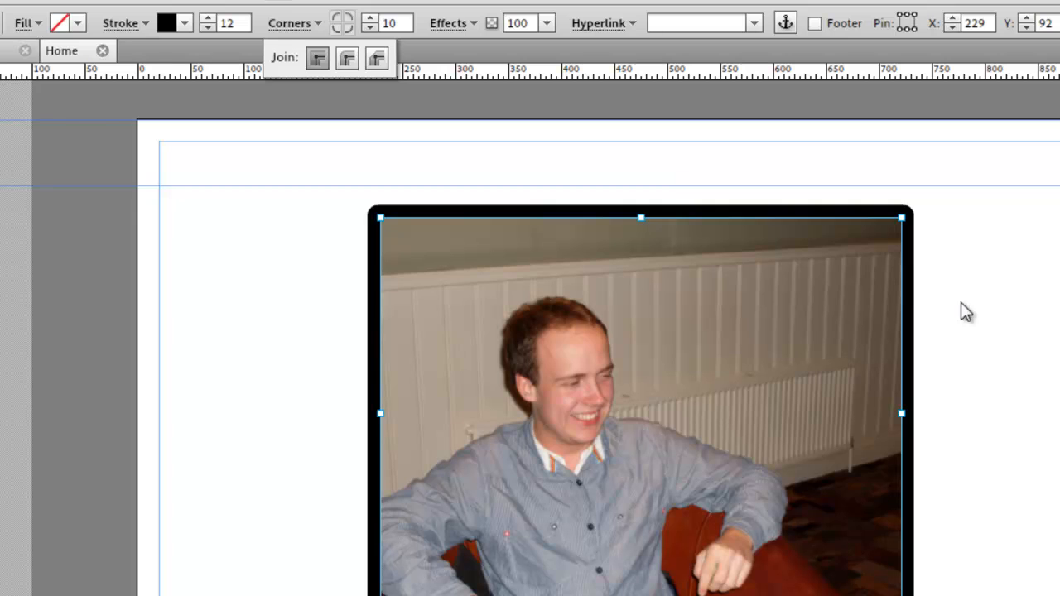
pyautogui.moveTo(987, 379)
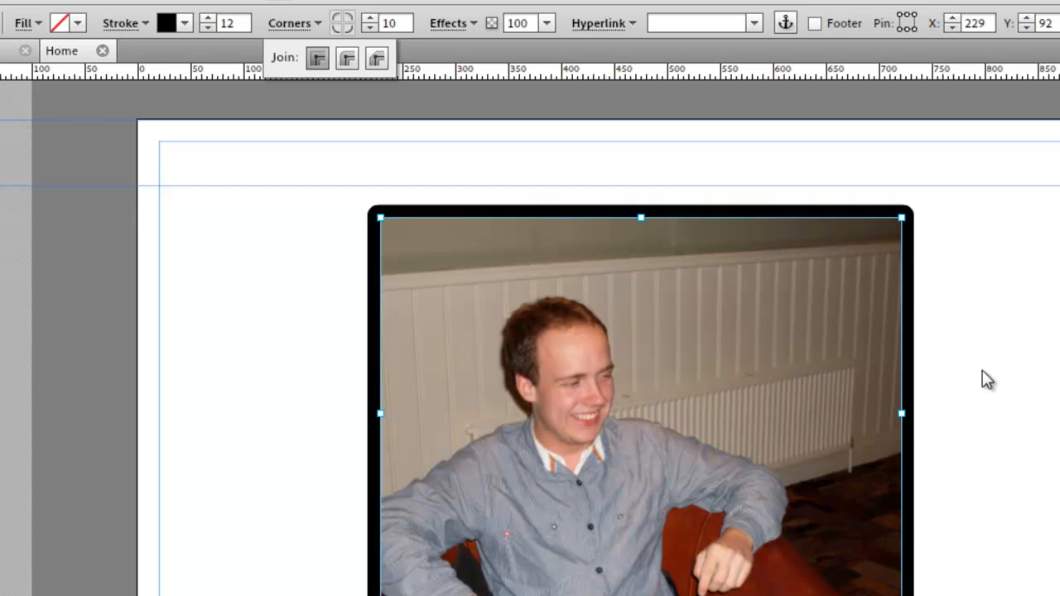
pyautogui.moveTo(536, 266)
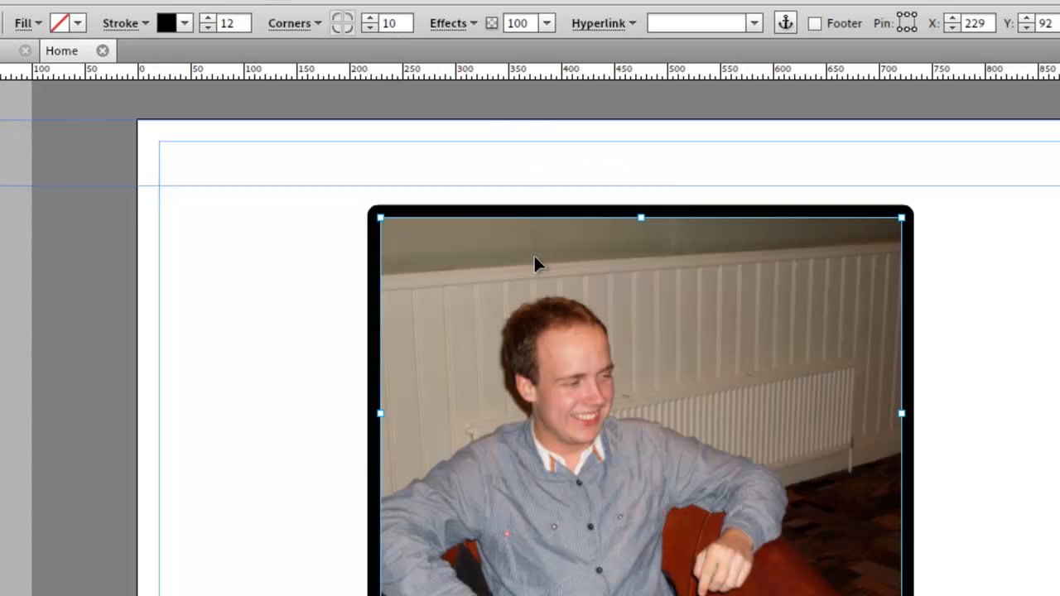
pyautogui.moveTo(474, 30)
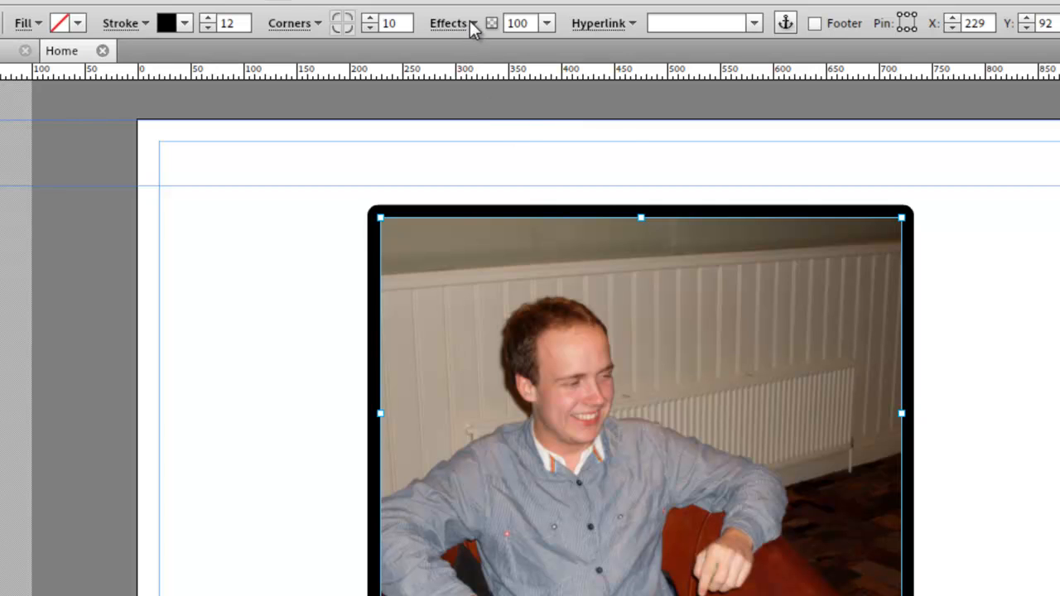
# Step: Switch on the Shadow effect for the photo with its default settings
pyautogui.click(447, 23)
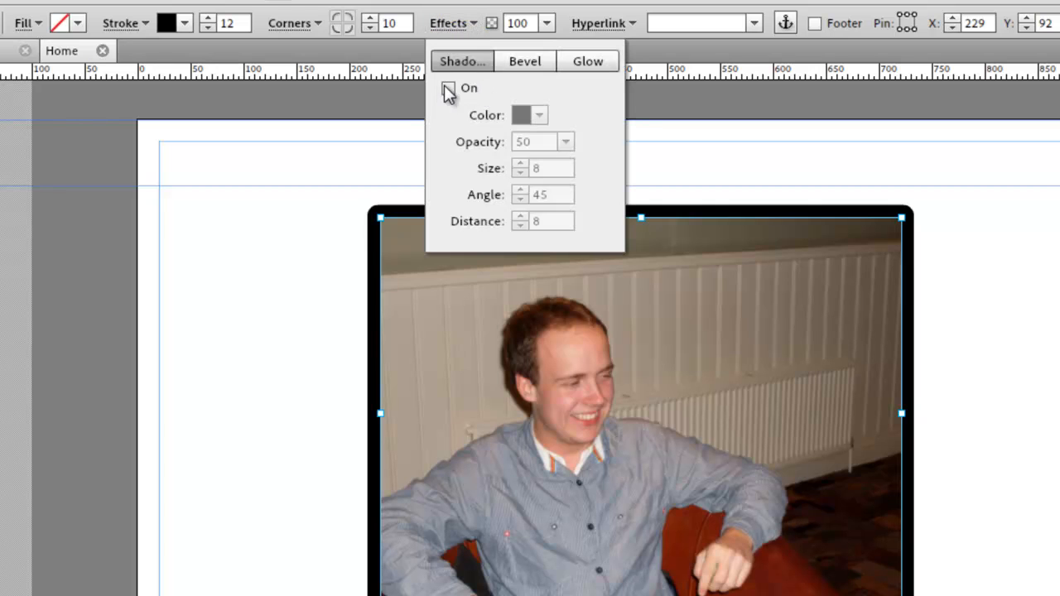
pyautogui.click(447, 88)
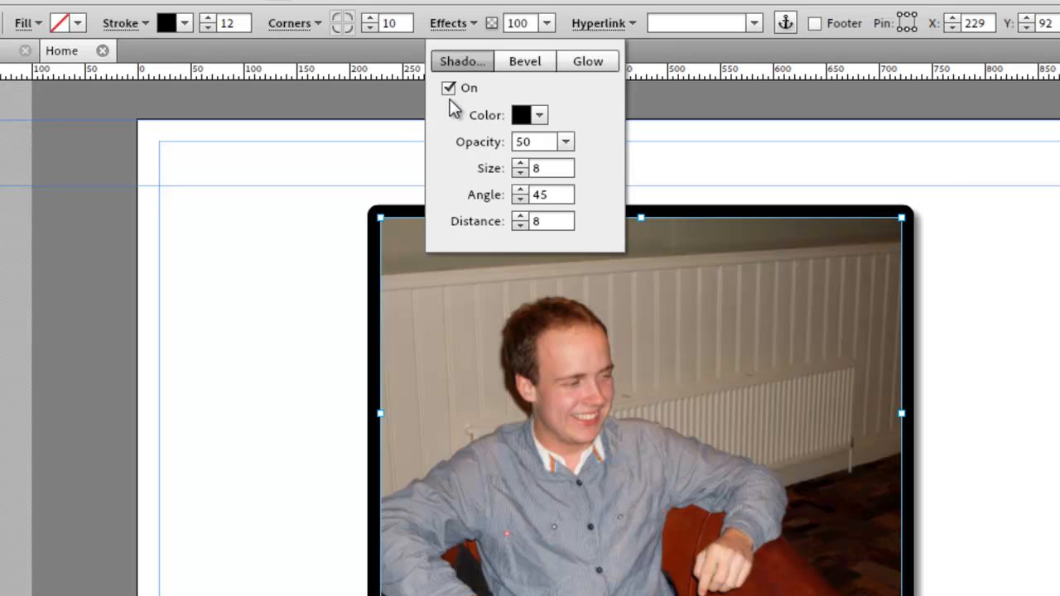
pyautogui.moveTo(1028, 368)
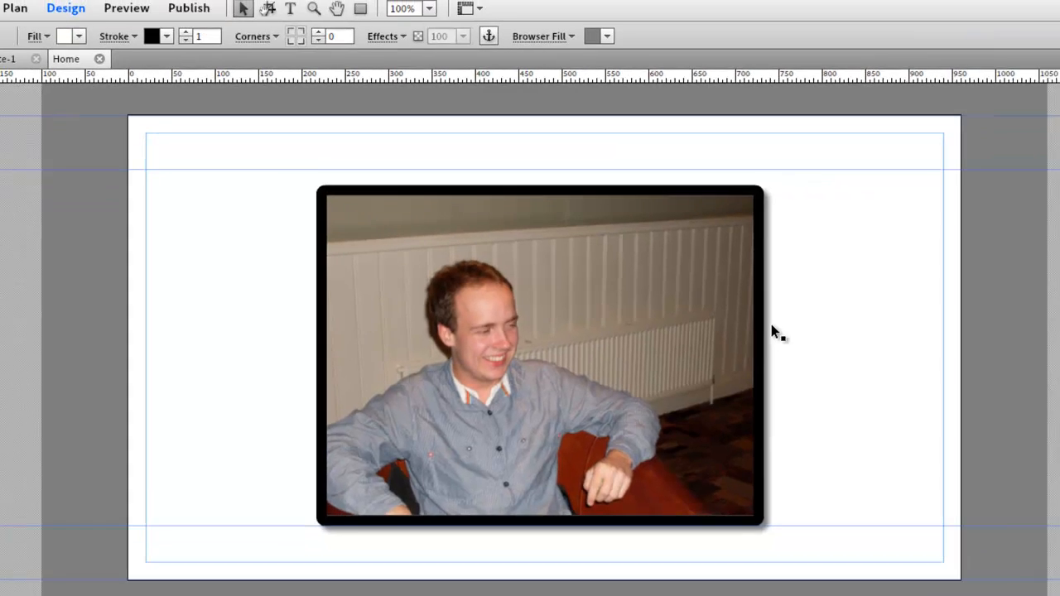
pyautogui.click(126, 6)
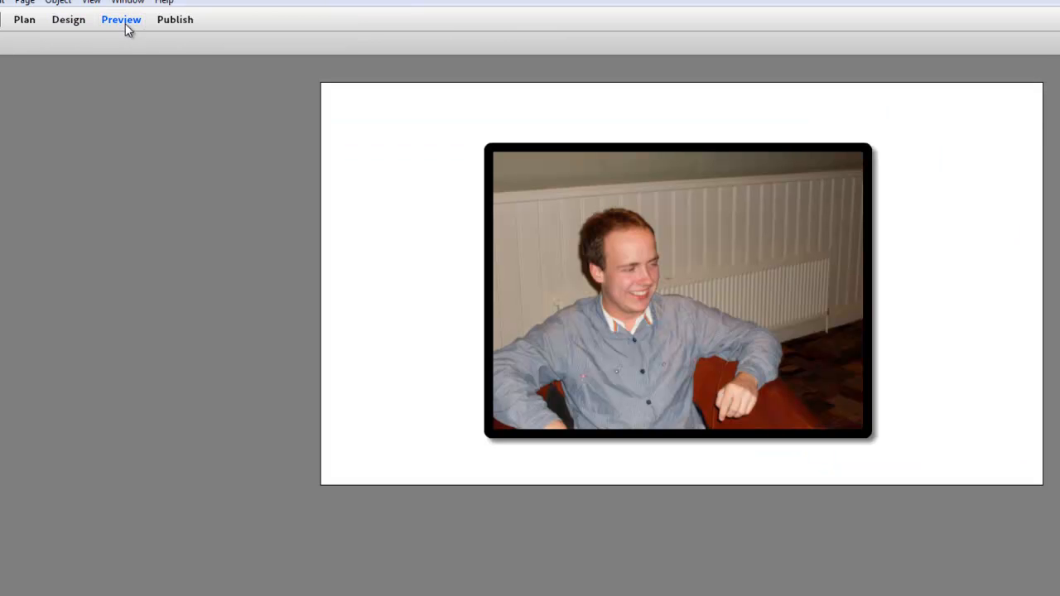
pyautogui.click(68, 20)
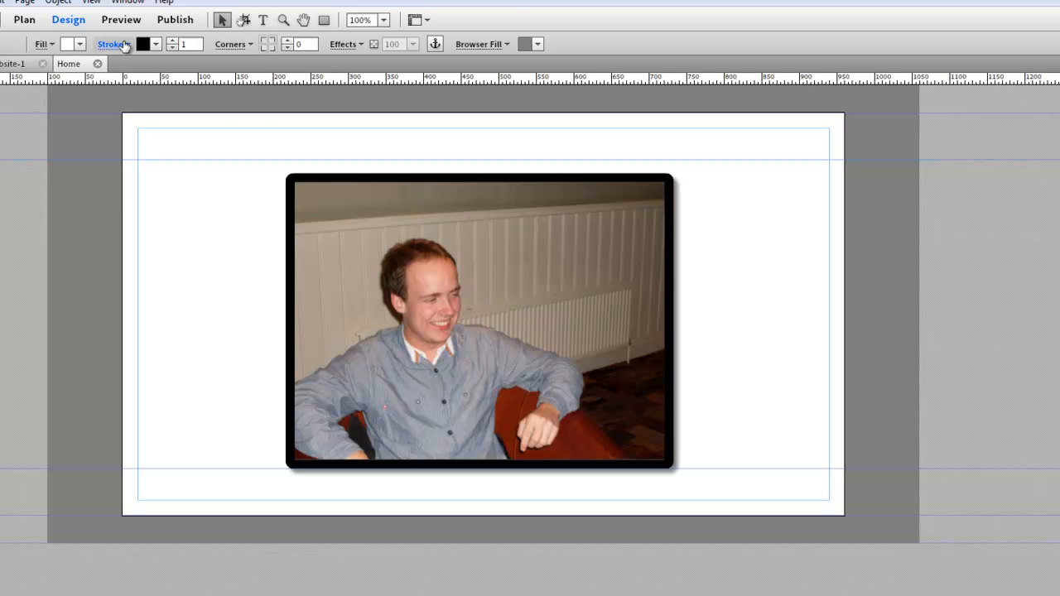
pyautogui.click(176, 43)
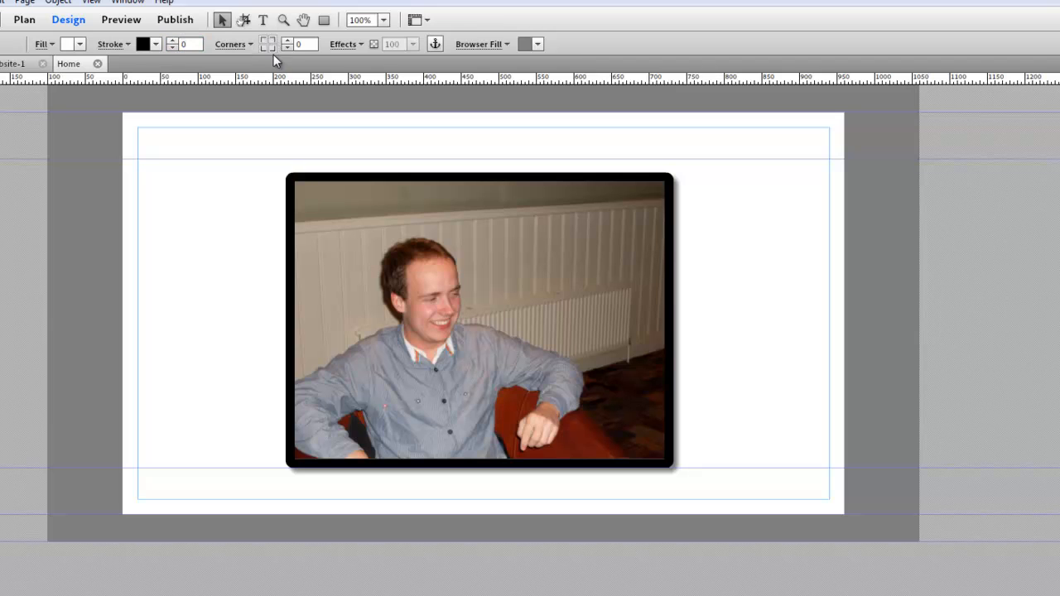
pyautogui.moveTo(344, 43)
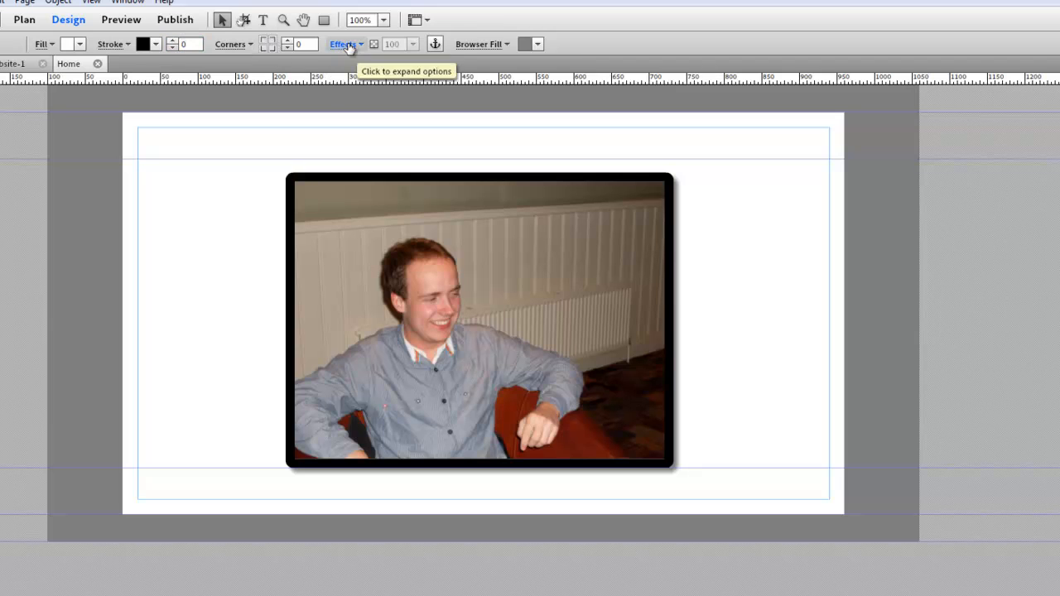
pyautogui.click(343, 43)
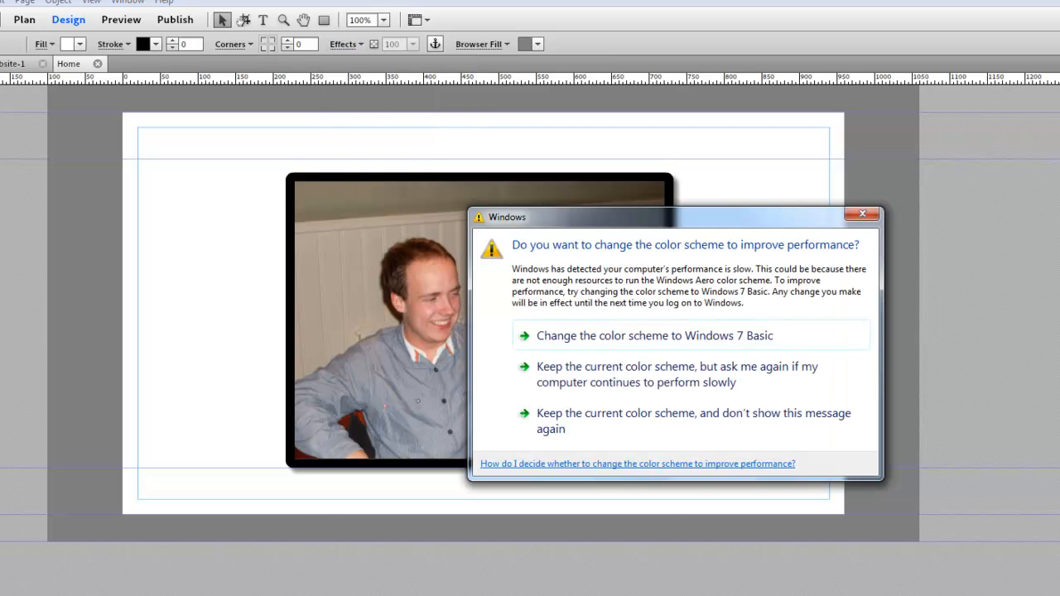
pyautogui.click(861, 215)
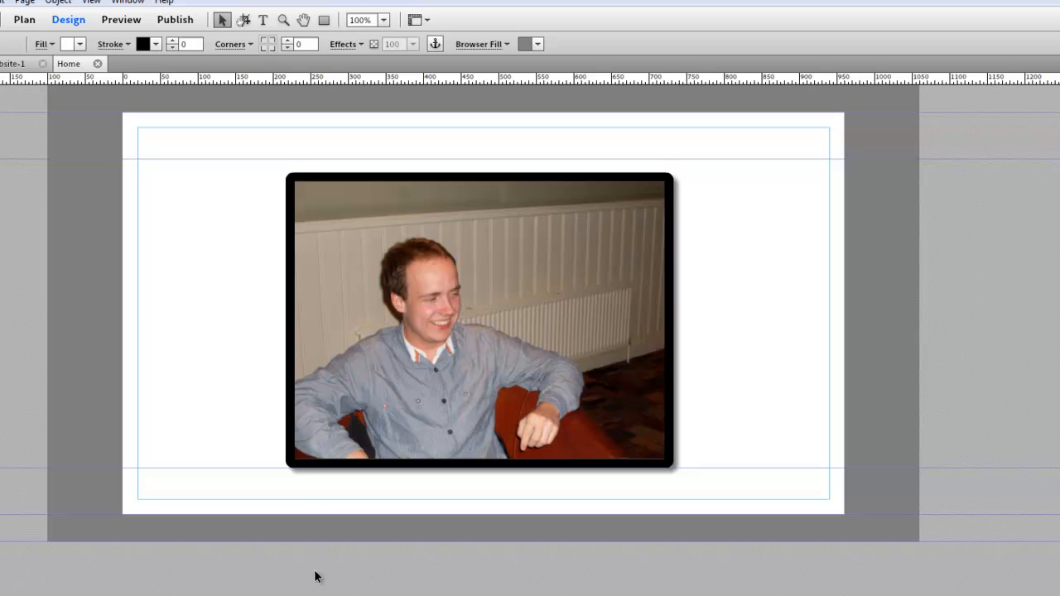
pyautogui.moveTo(512, 156)
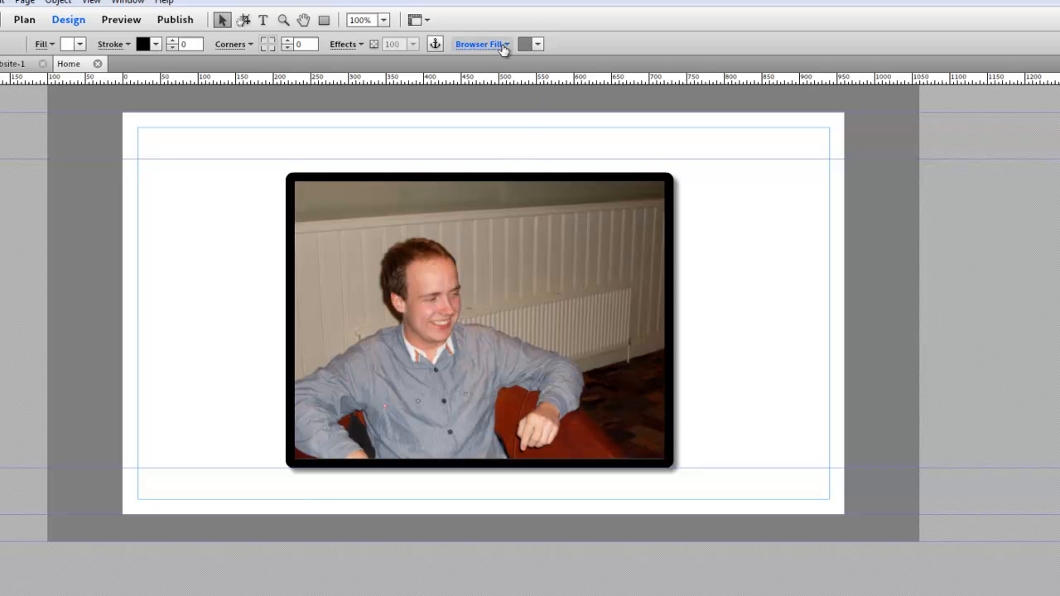
pyautogui.moveTo(183, 40)
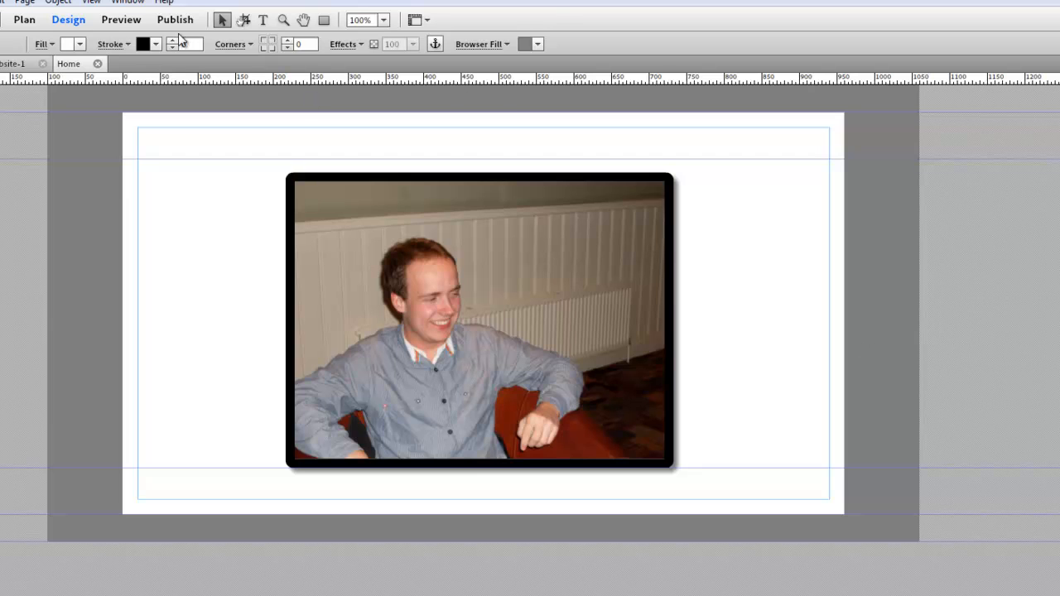
# Step: Preview the published page, then return to the design layout
pyautogui.click(121, 20)
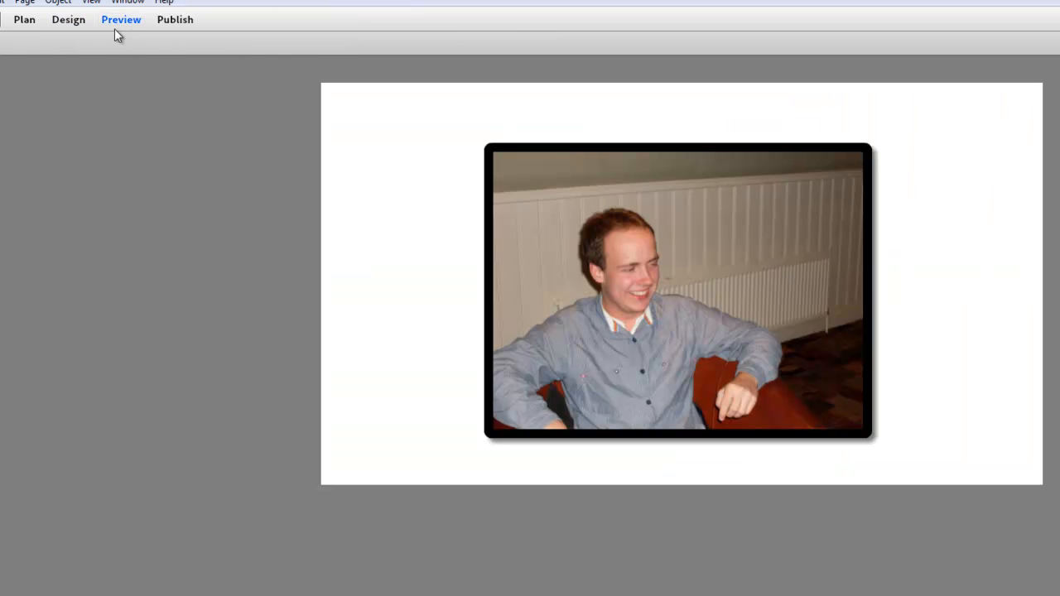
pyautogui.click(68, 20)
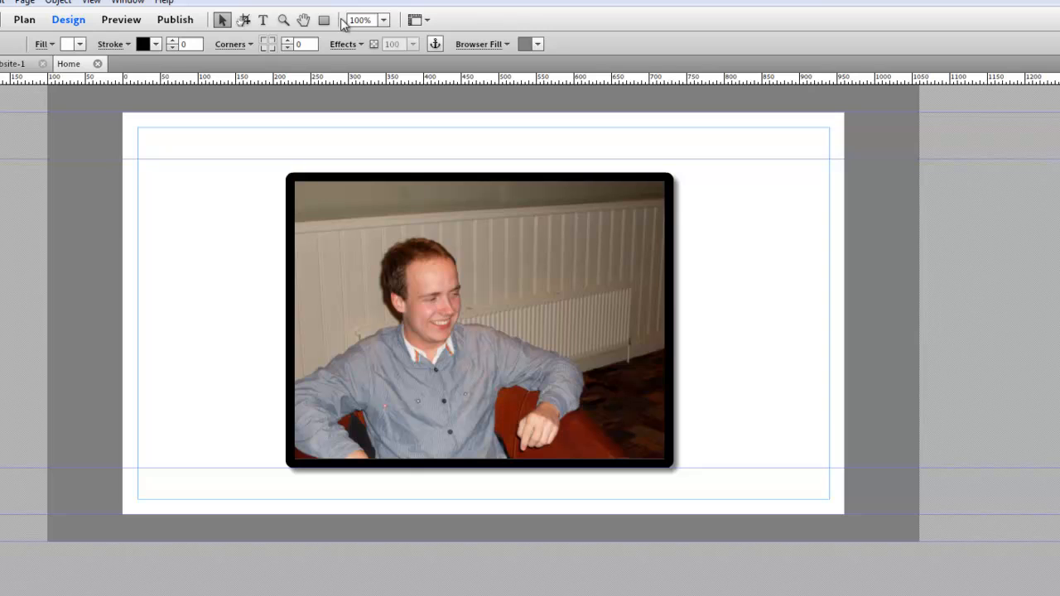
# Step: Set the Browser Fill colour to dark blue, checking and cancelling the background image option
pyautogui.click(537, 43)
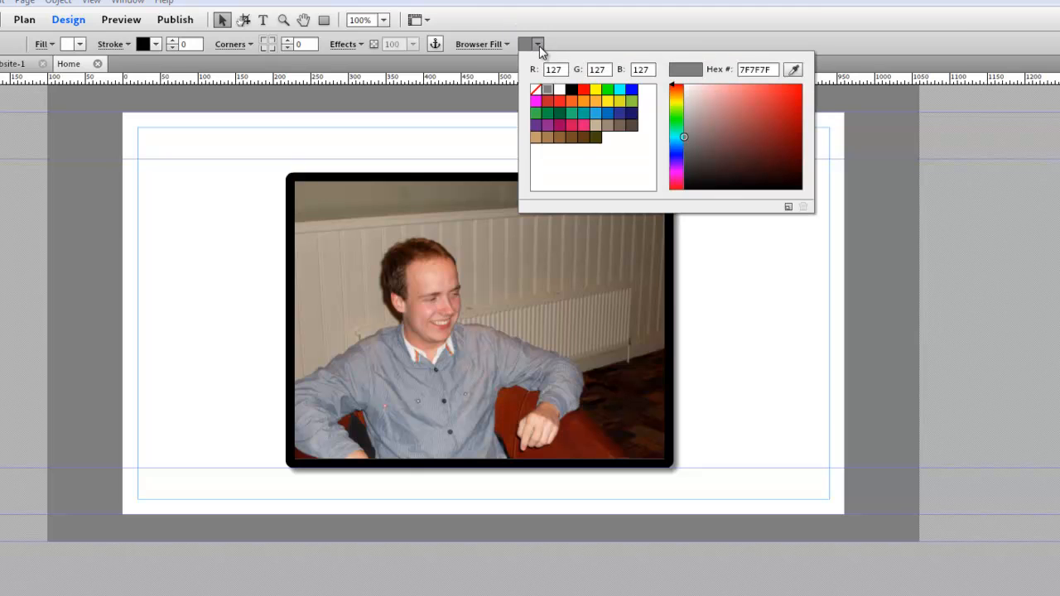
pyautogui.moveTo(577, 124)
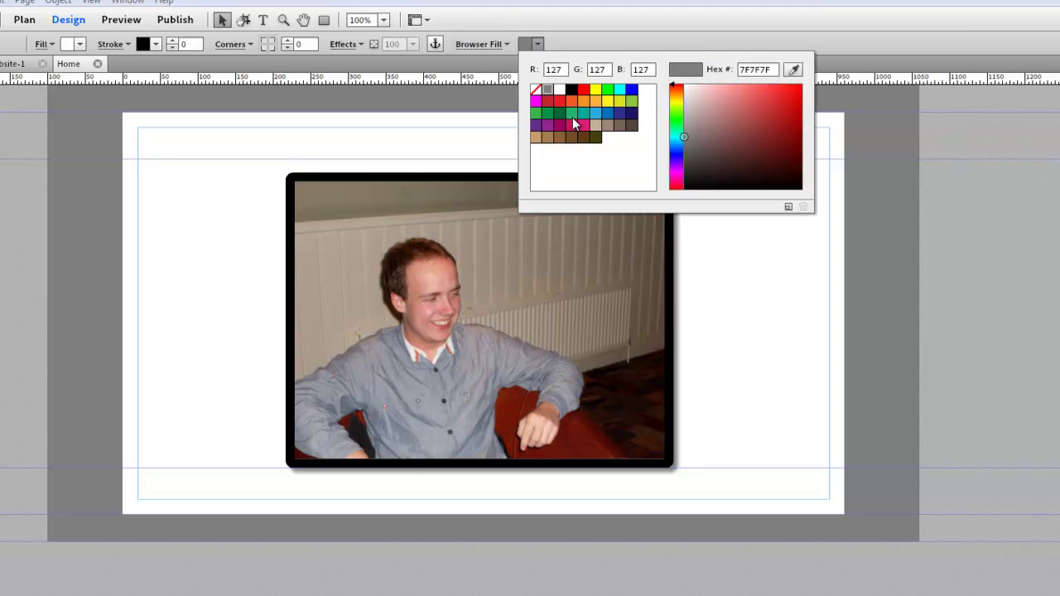
pyautogui.click(606, 113)
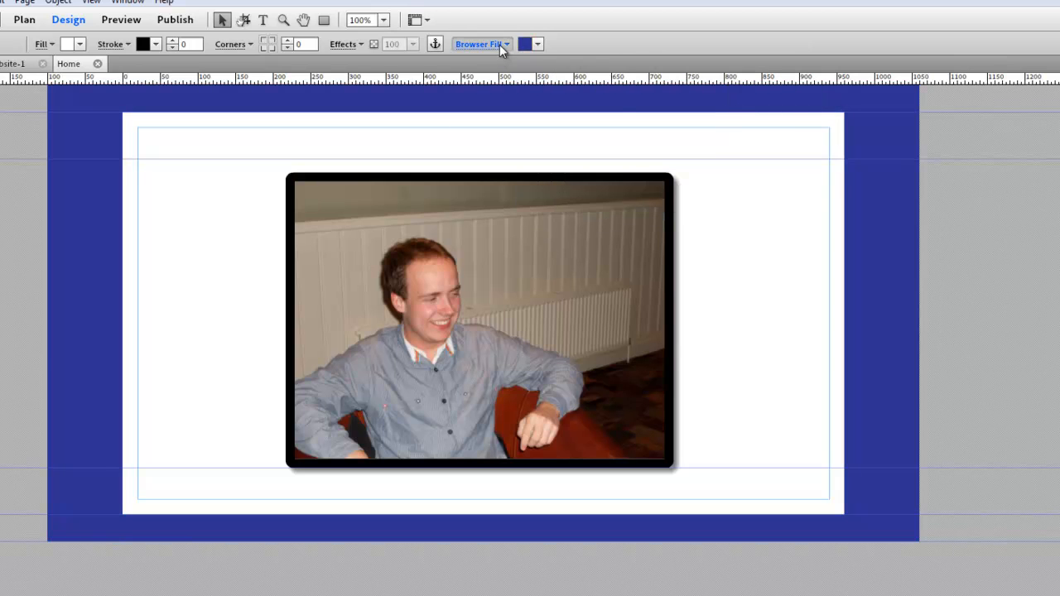
pyautogui.click(480, 43)
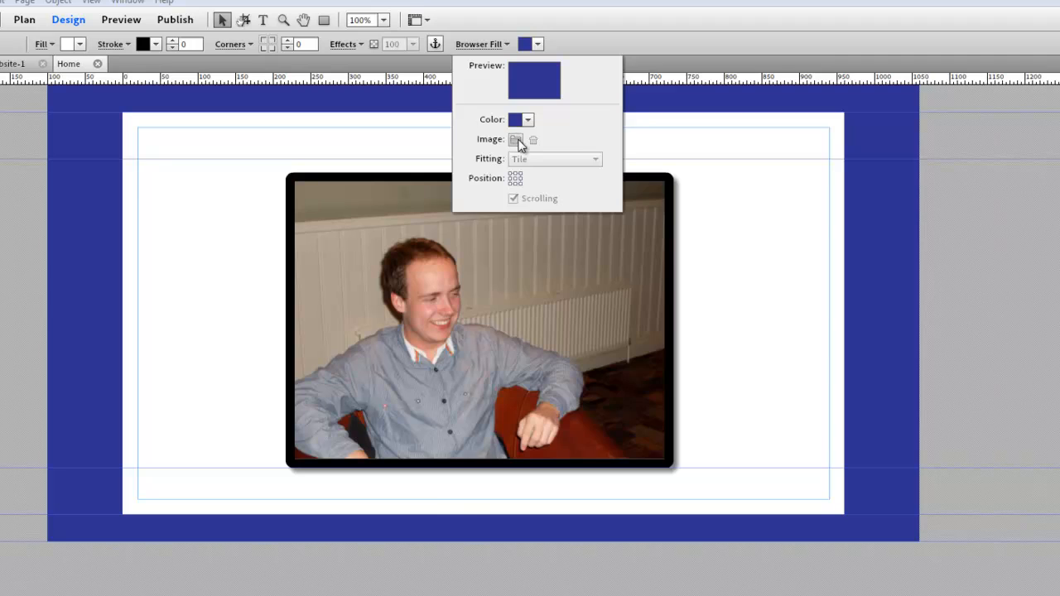
pyautogui.click(516, 139)
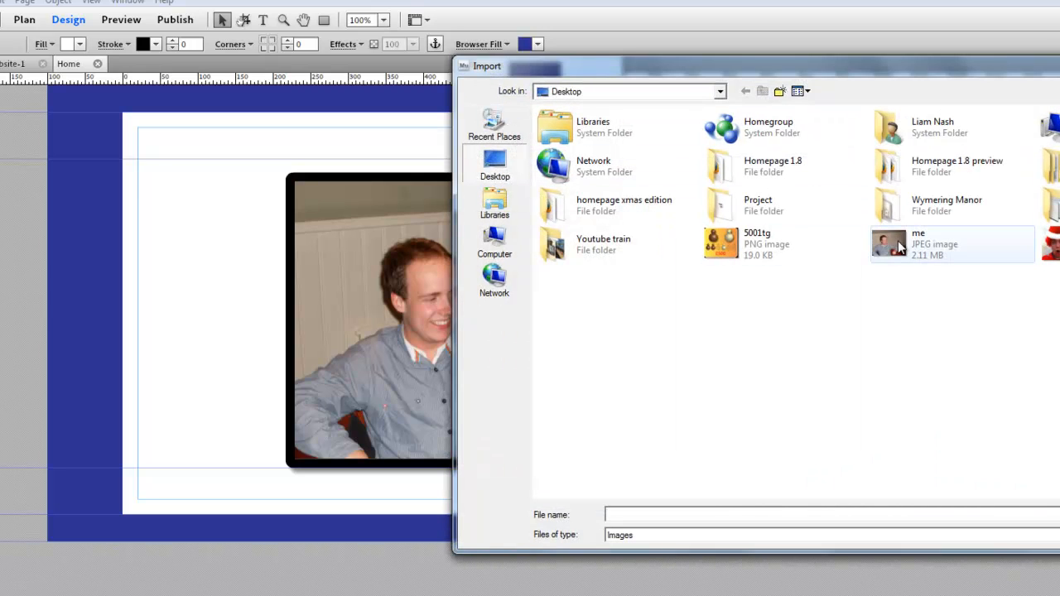
pyautogui.moveTo(891, 252)
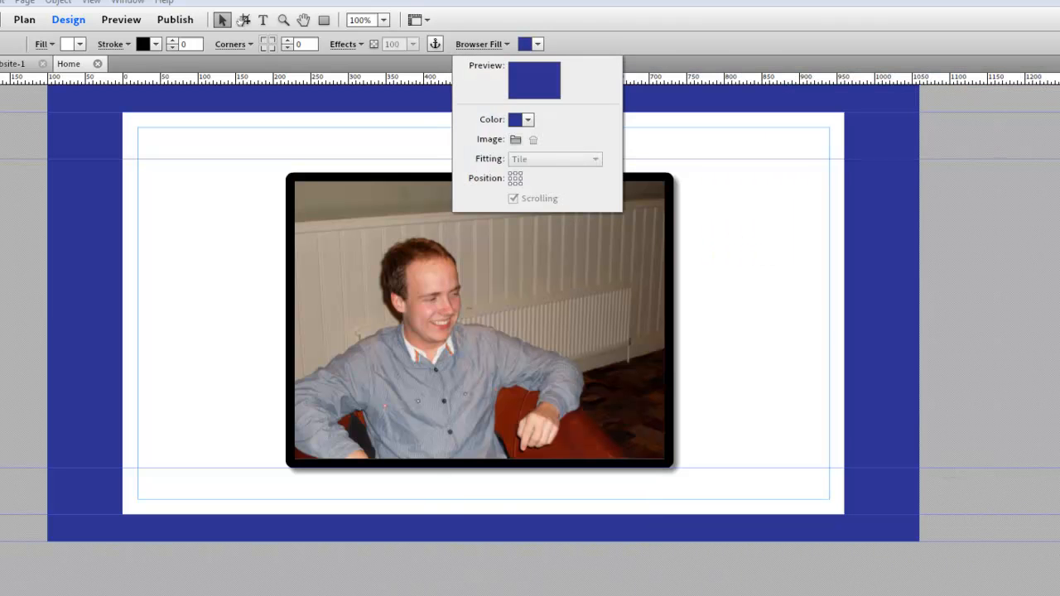
pyautogui.click(702, 176)
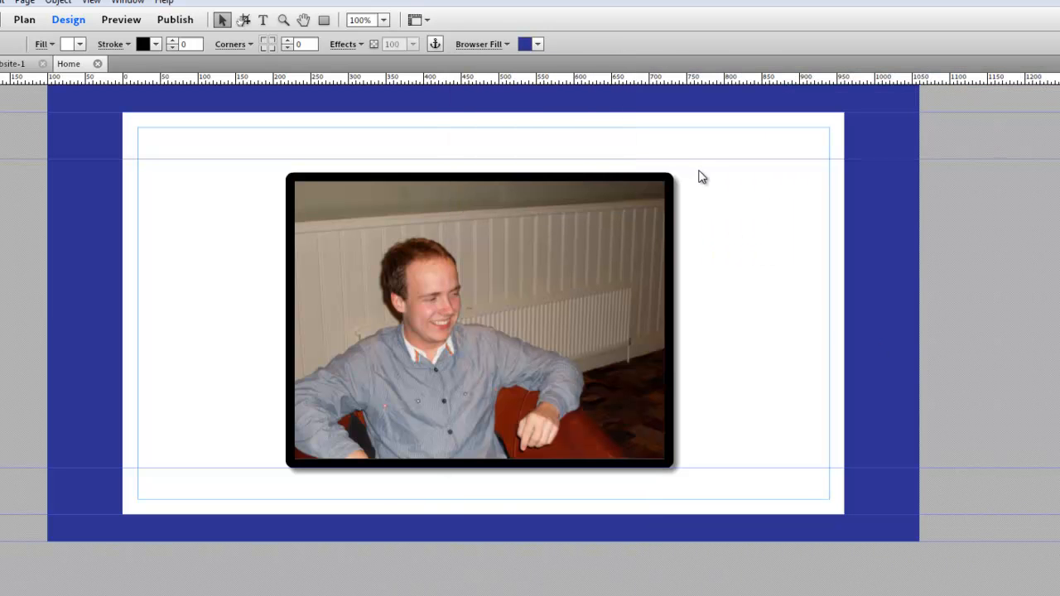
pyautogui.moveTo(699, 267)
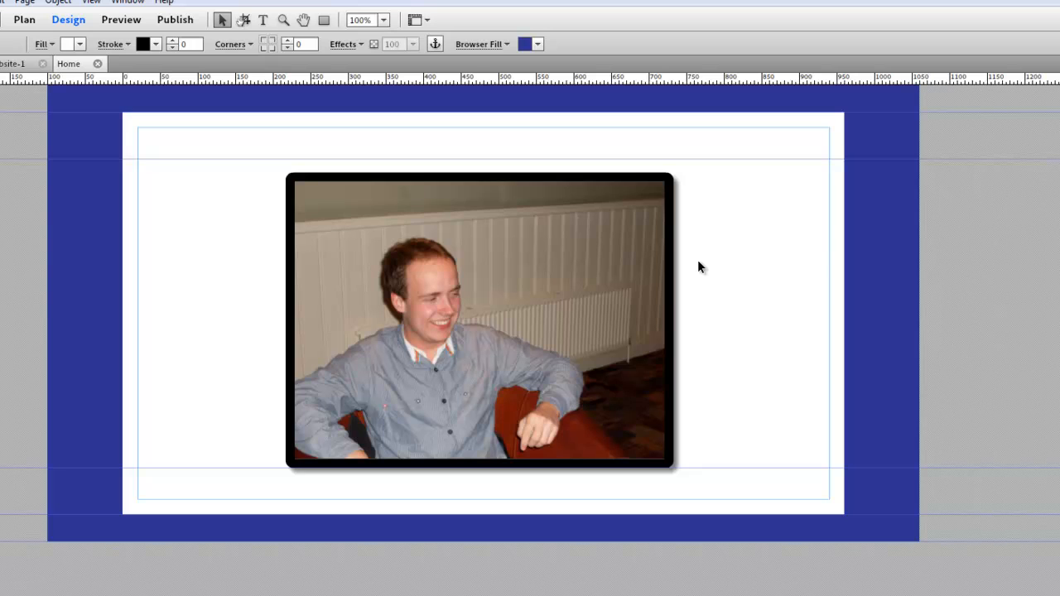
pyautogui.moveTo(699, 253)
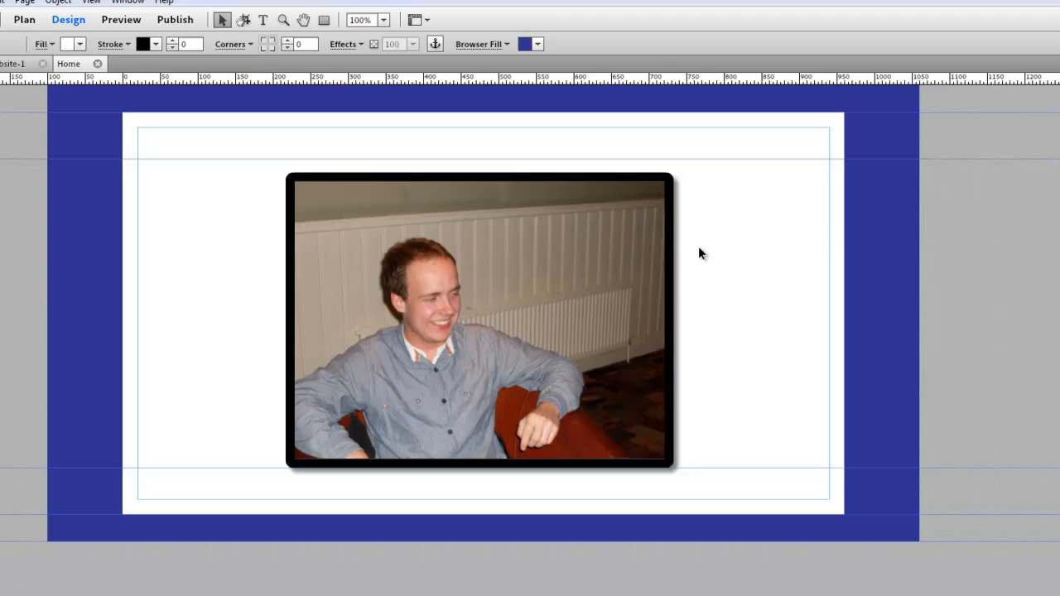
pyautogui.moveTo(693, 229)
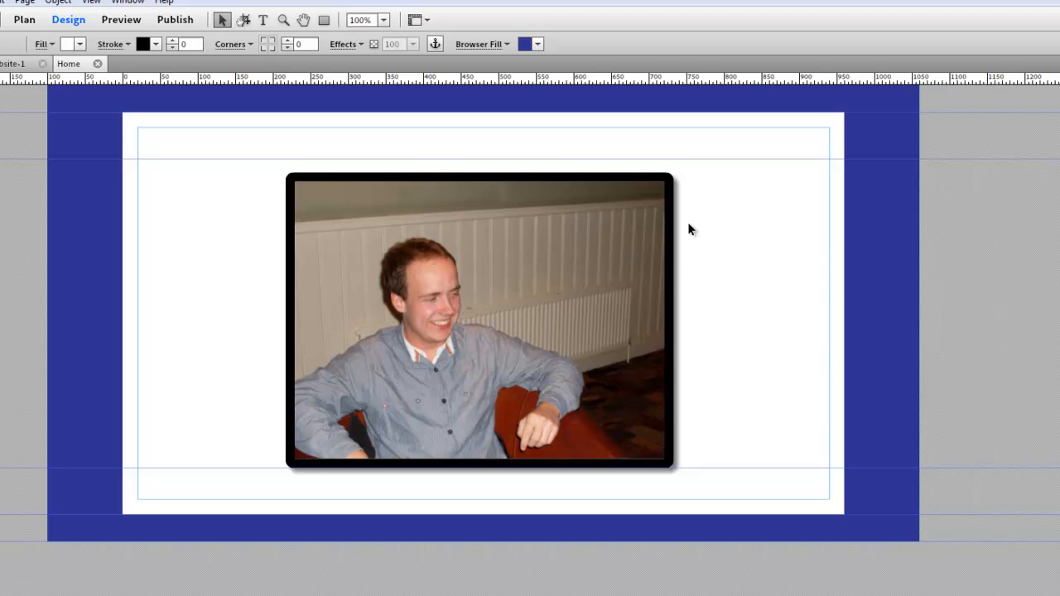
pyautogui.moveTo(722, 256)
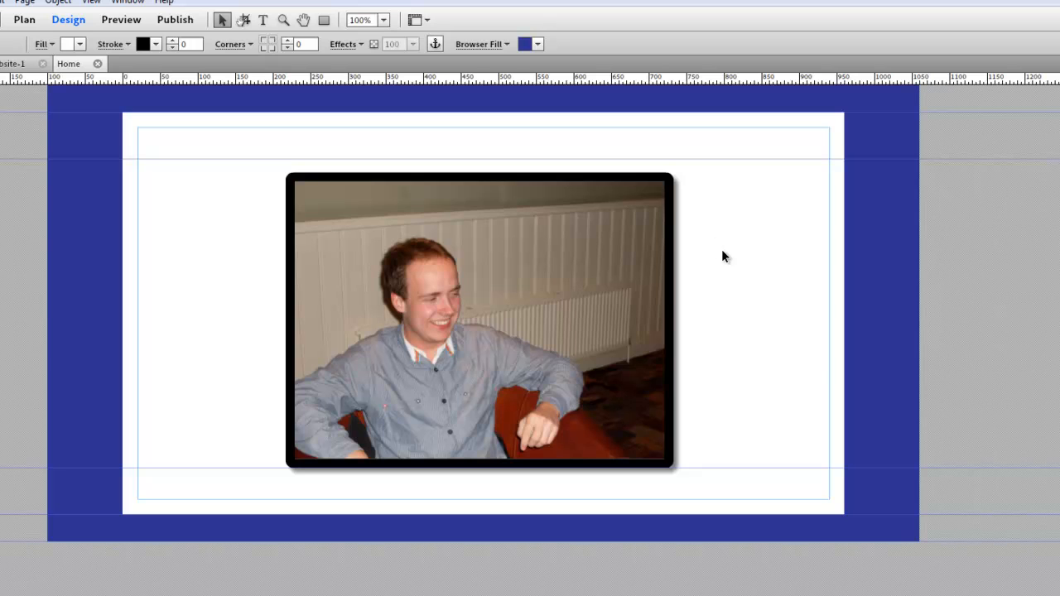